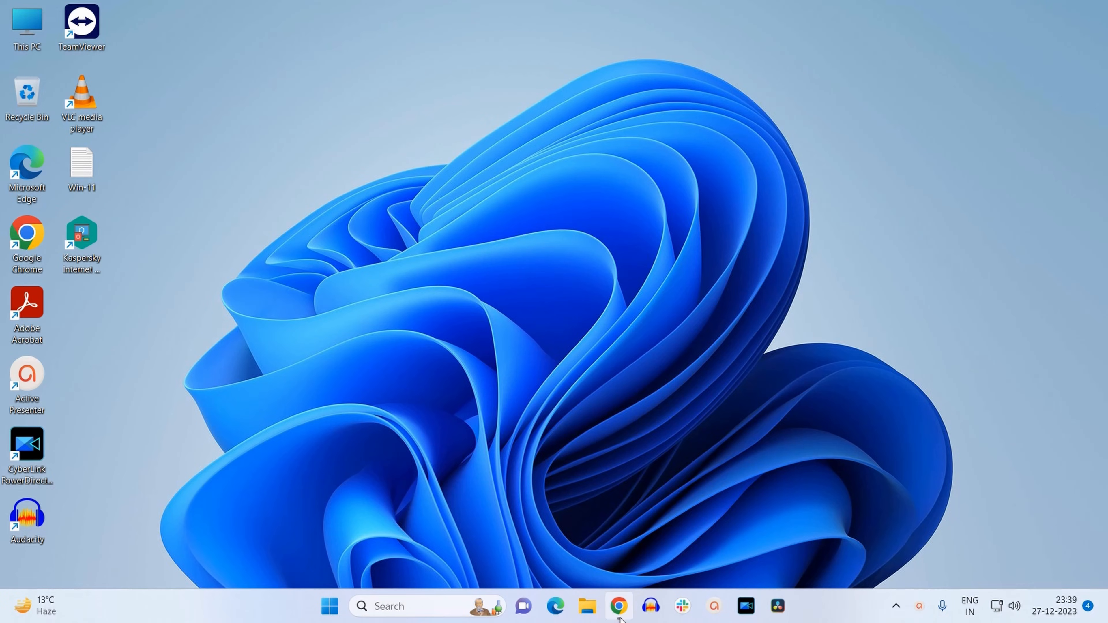
Launch Google Chrome from the taskbar to the Google home page
click(618, 607)
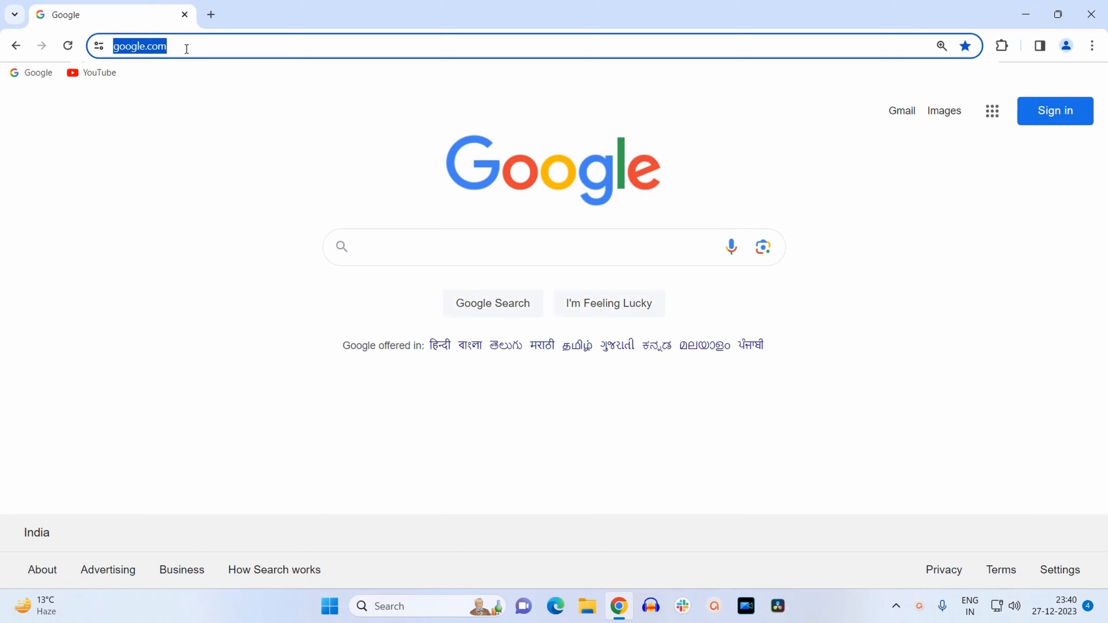
Enter chrome://net-internals/#dns in the address bar without loading it yet
text(chrome://net-internals/#dns)
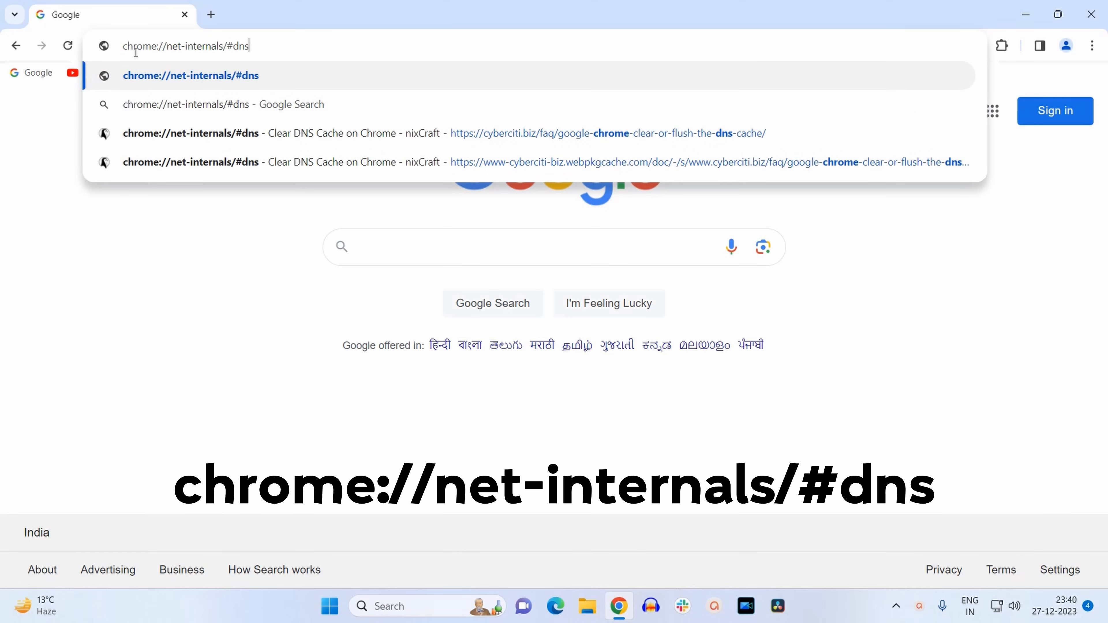
mouse_move(220, 300)
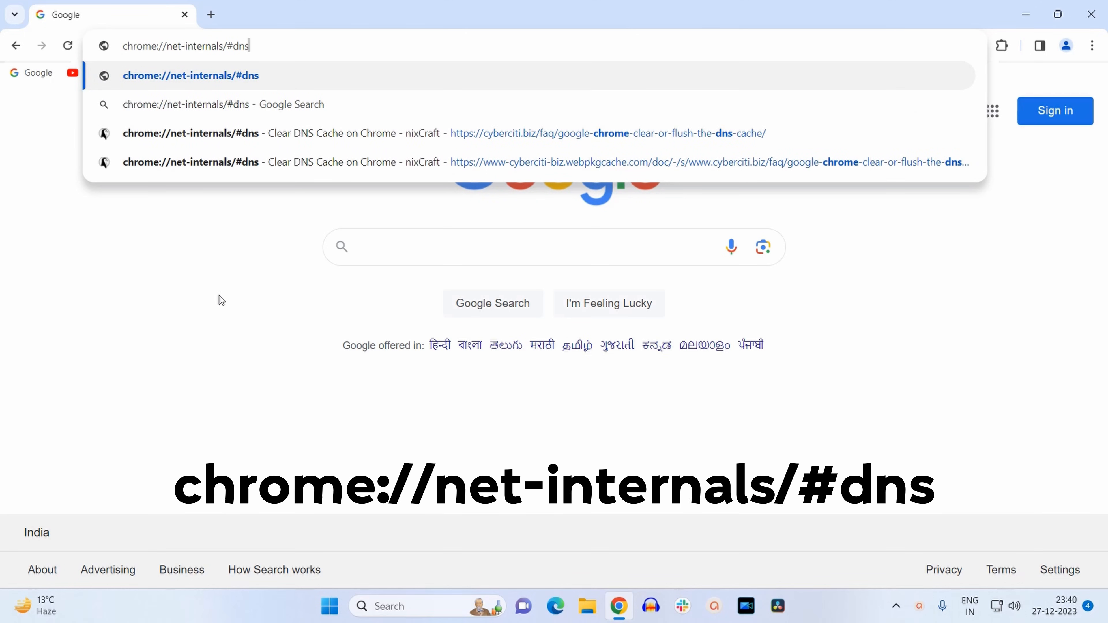
mouse_move(214, 67)
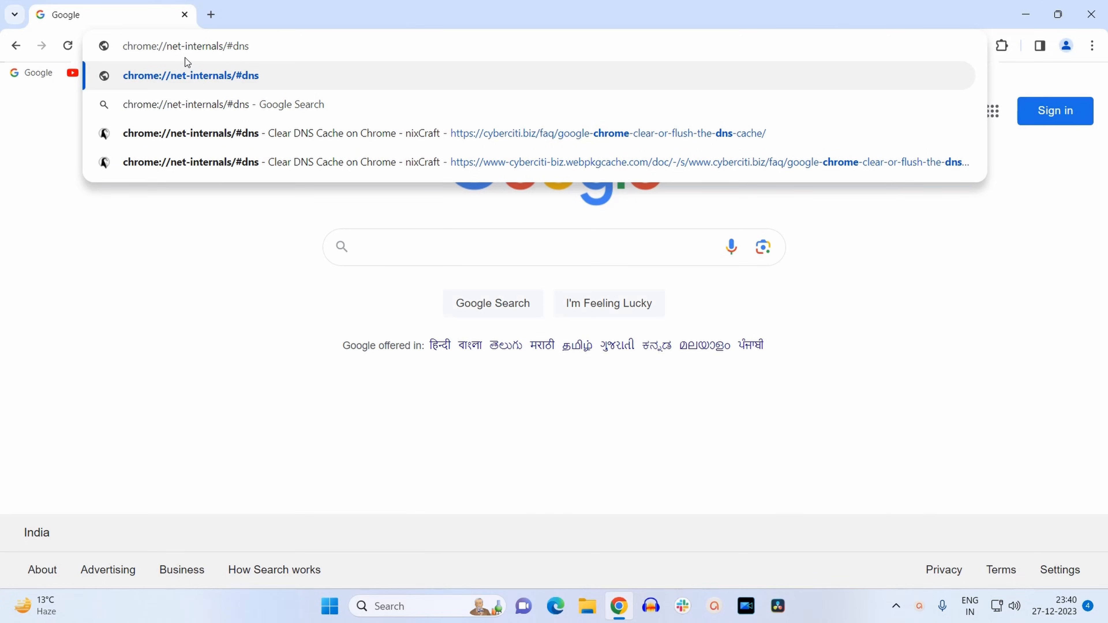
Load the net-internals DNS page showing the host resolver cache section
key(Enter)
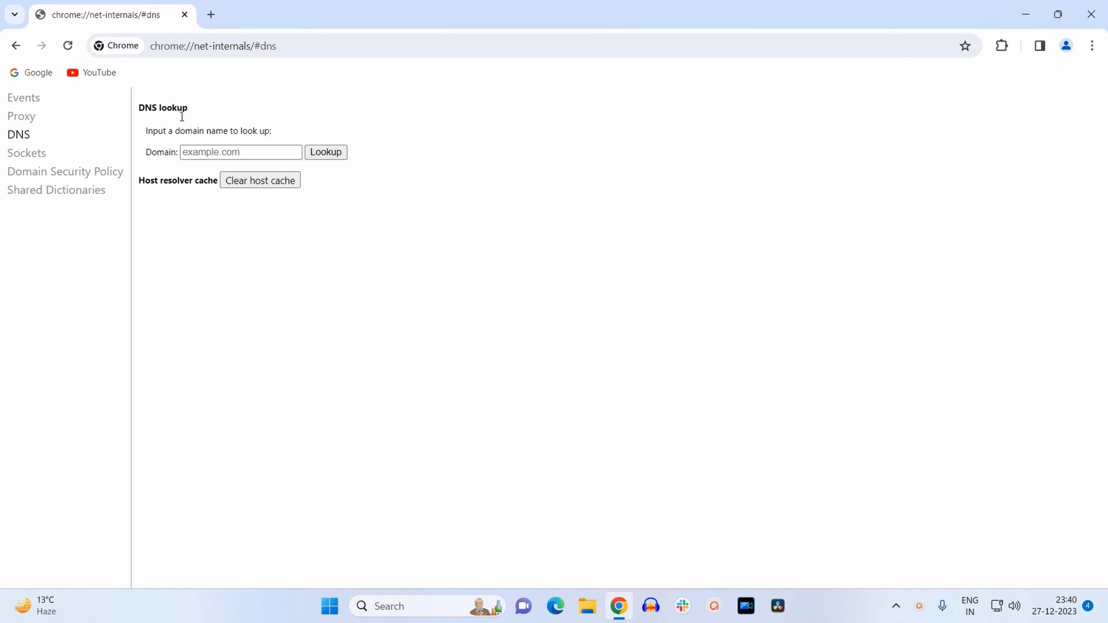
mouse_move(151, 125)
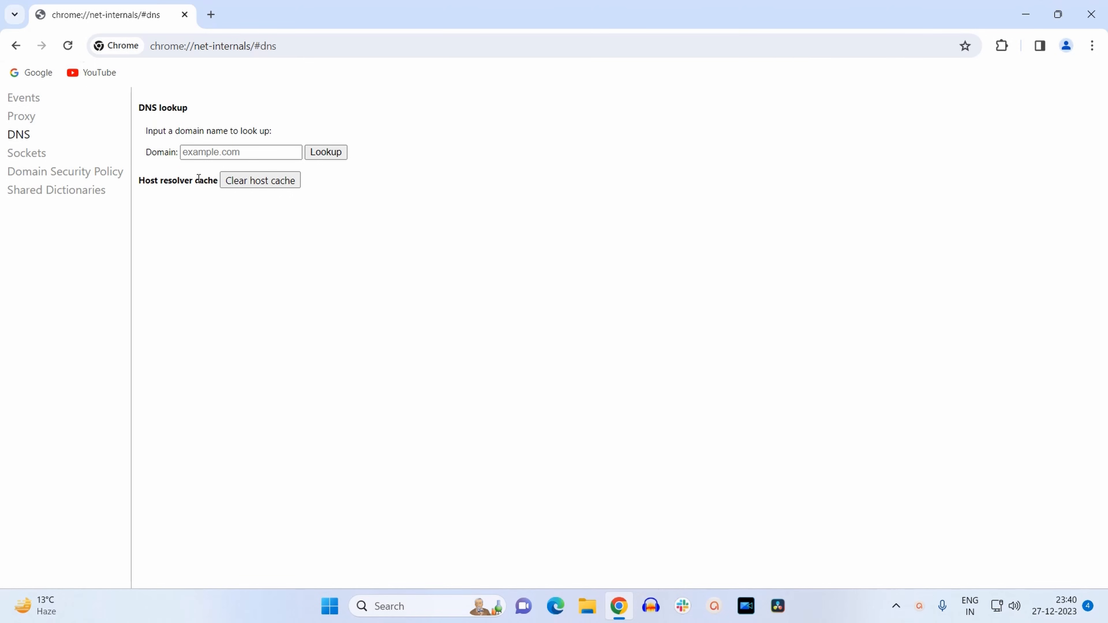
mouse_move(239, 196)
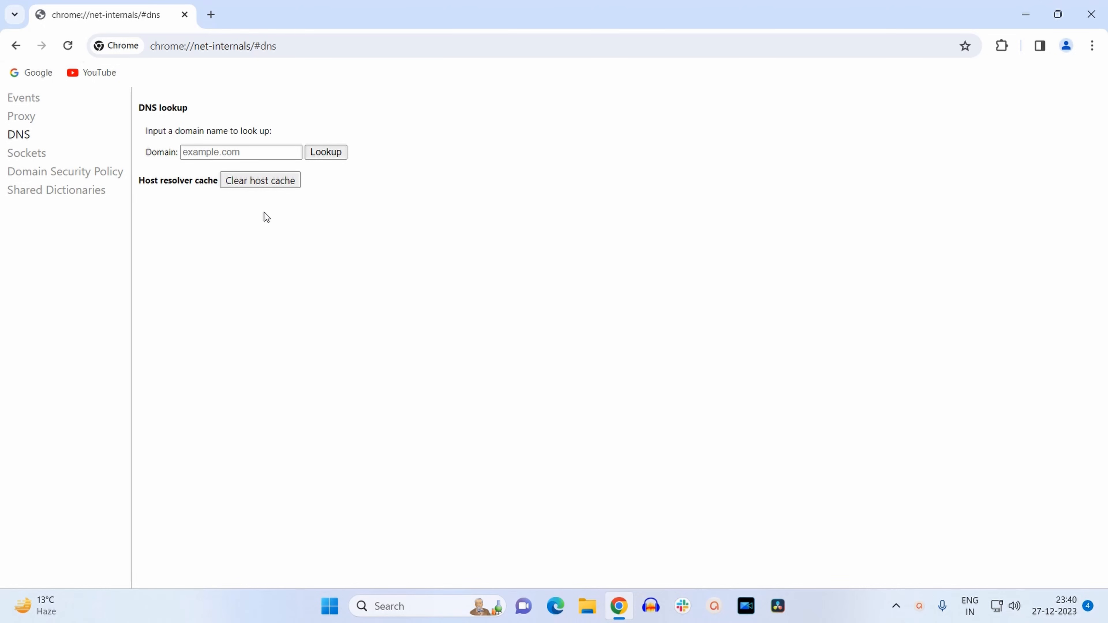
mouse_move(20, 138)
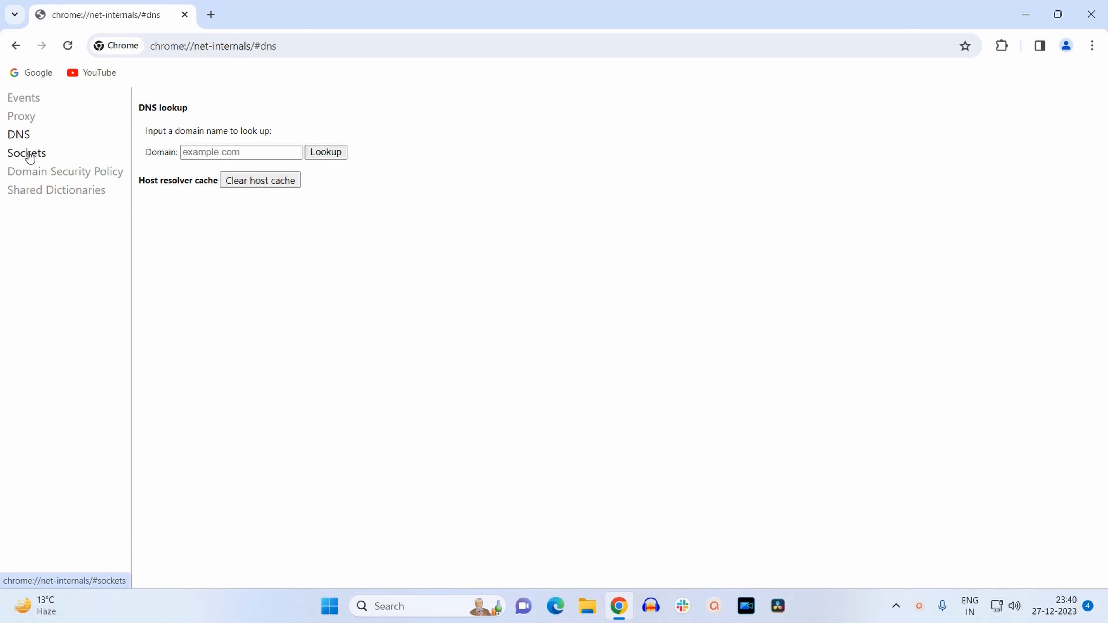
Switch net-internals to the Sockets section with the Flush socket pools option
click(26, 154)
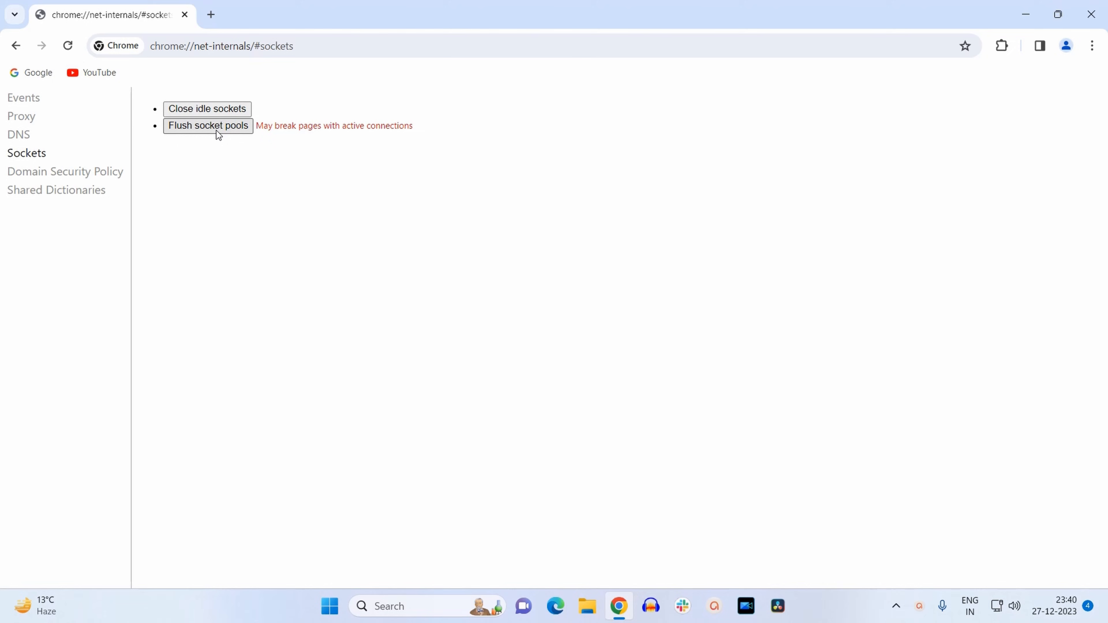
mouse_move(186, 137)
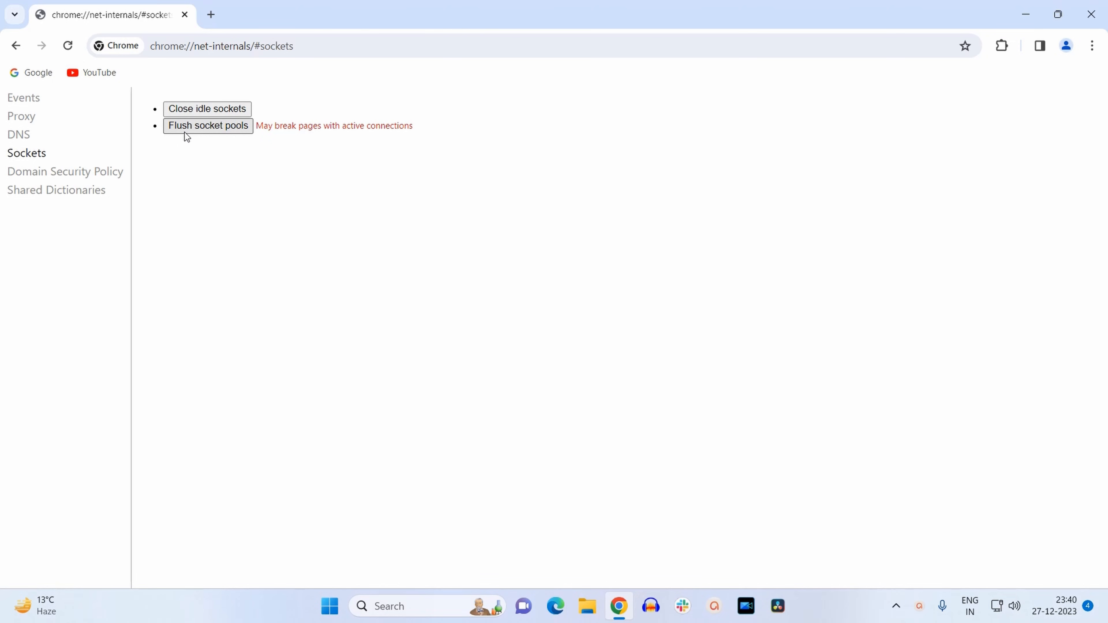
mouse_move(208, 135)
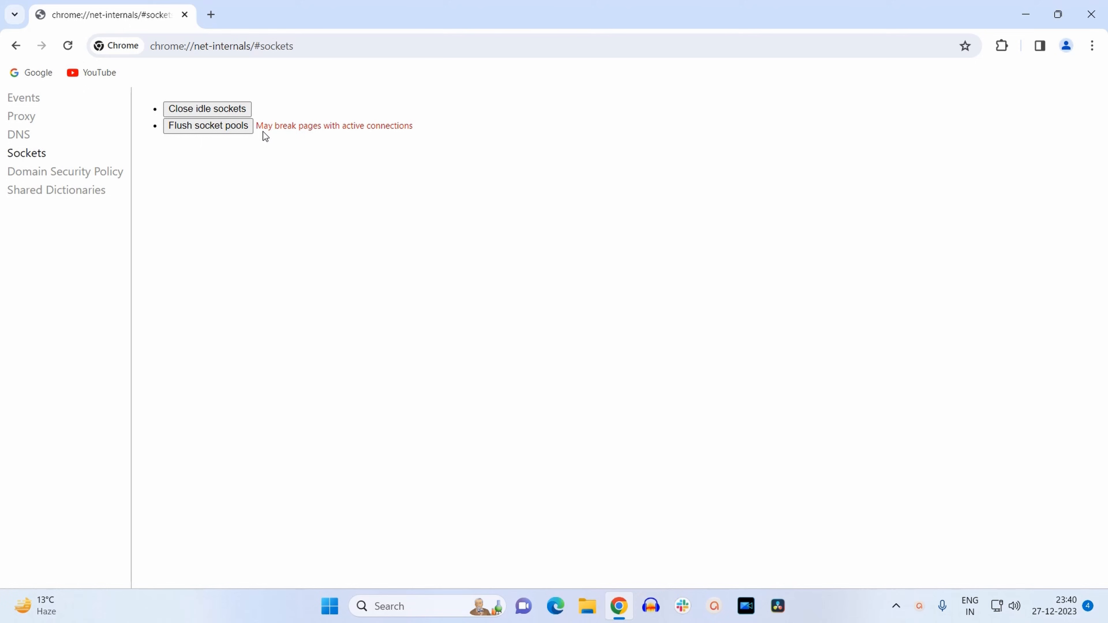
mouse_move(226, 142)
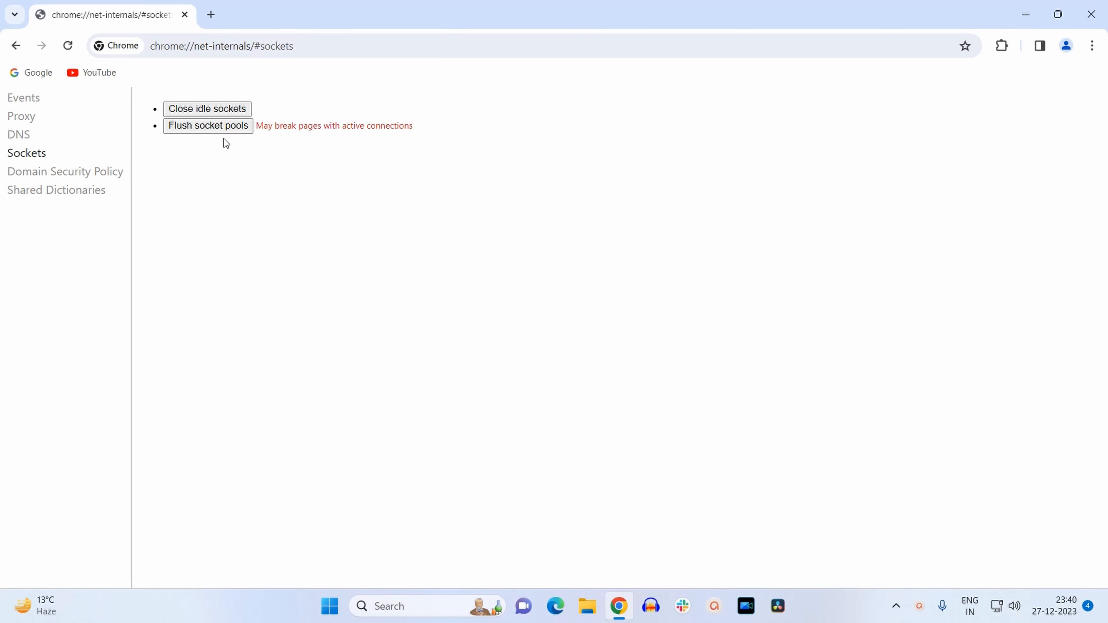
mouse_move(208, 133)
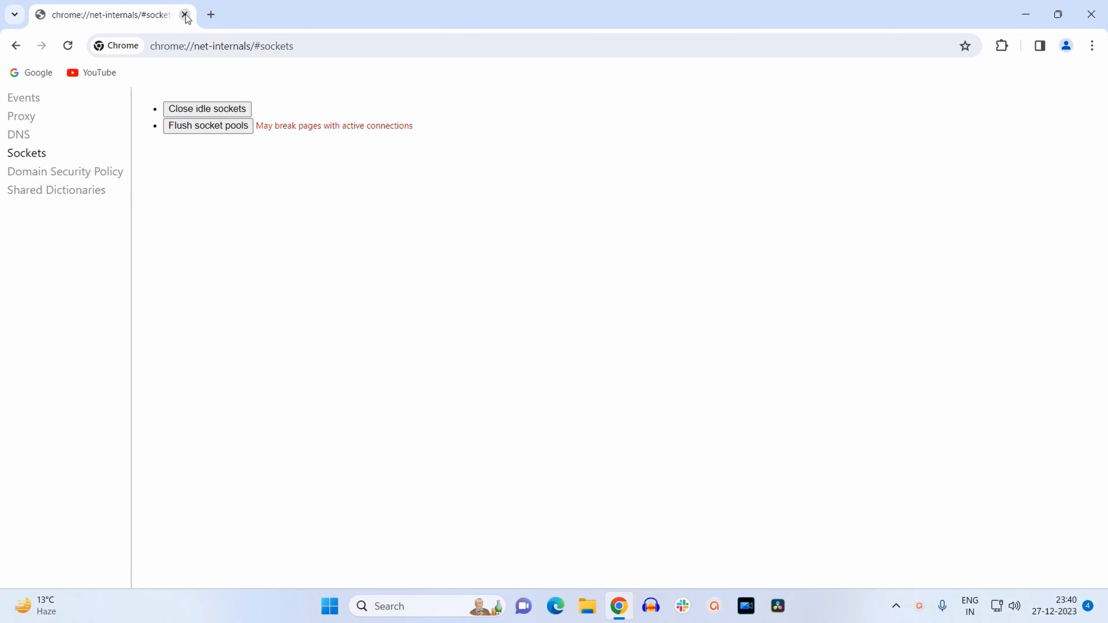
Close the net-internals tab, leaving Chrome on a fresh new tab
click(186, 13)
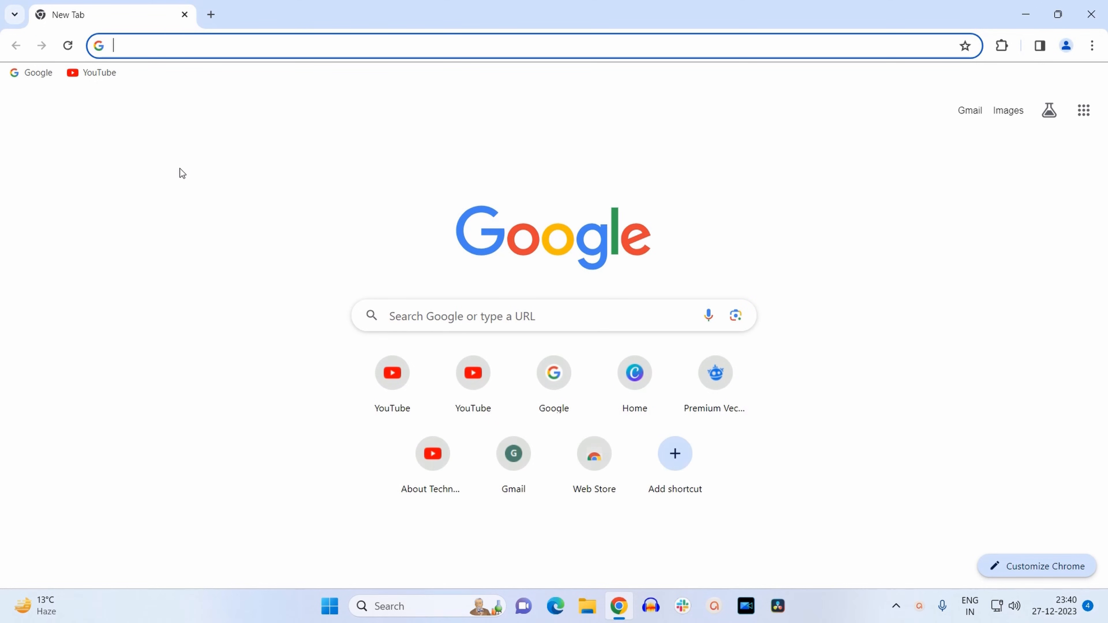
mouse_move(190, 161)
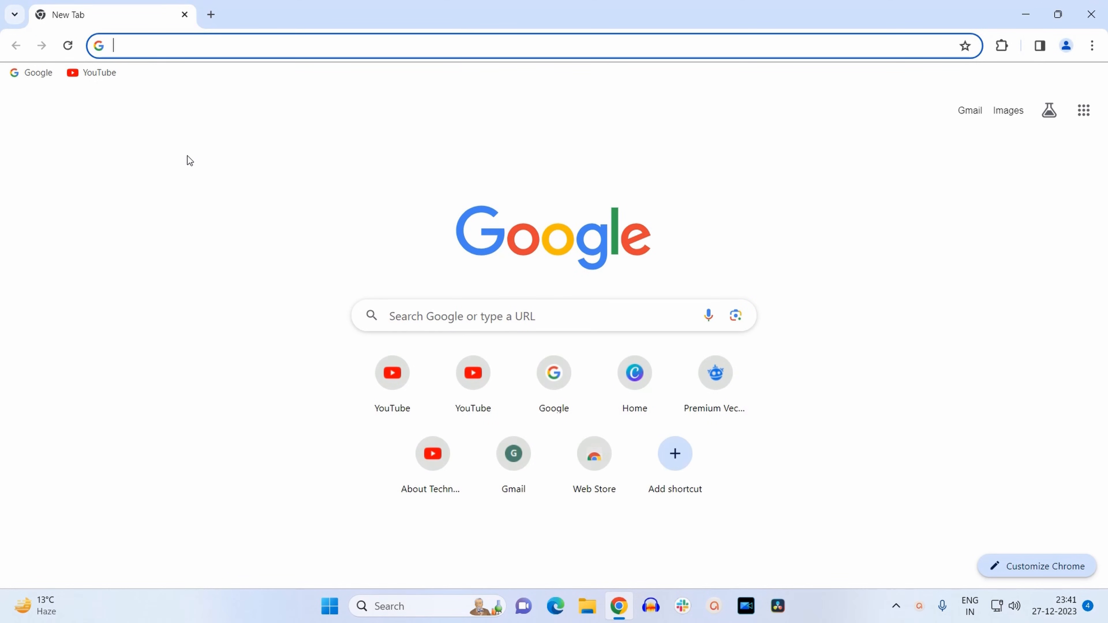